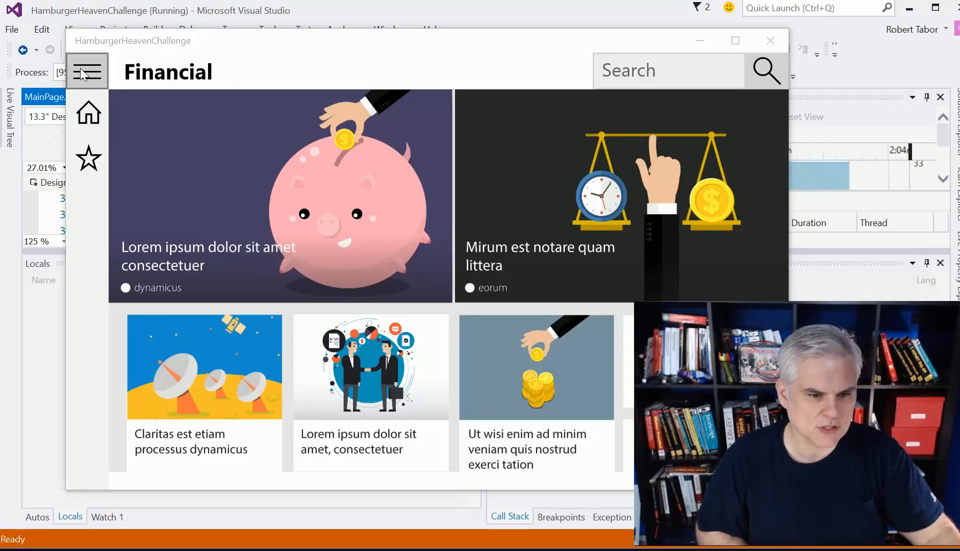
- Use the hamburger pane to visit Financial, then Food, back to Financial, and reopen the pane
left_click(87, 71)
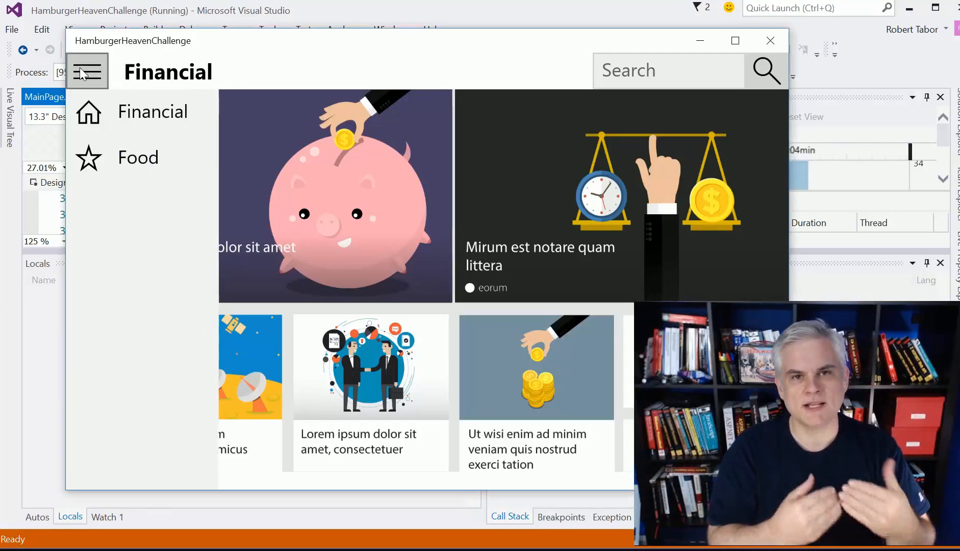
mouse_move(50, 73)
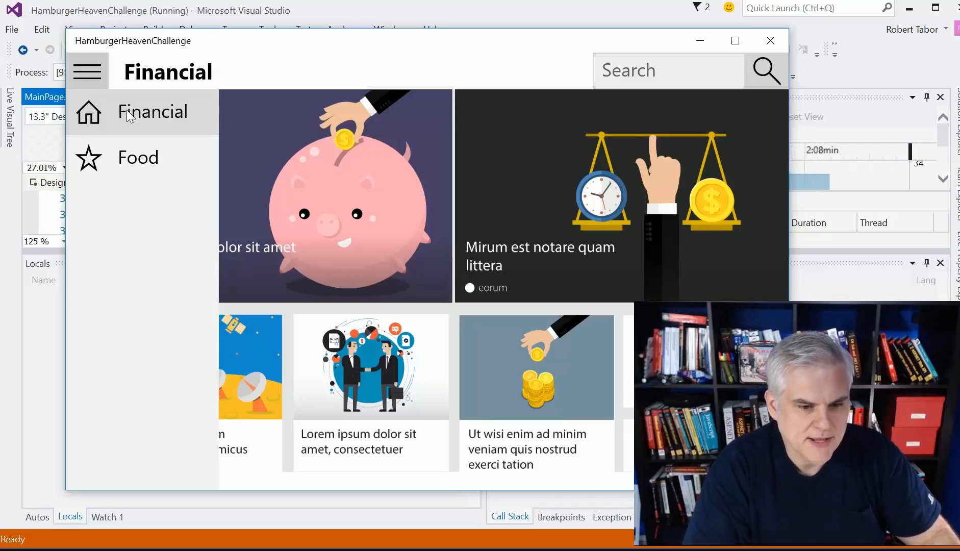
left_click(86, 70)
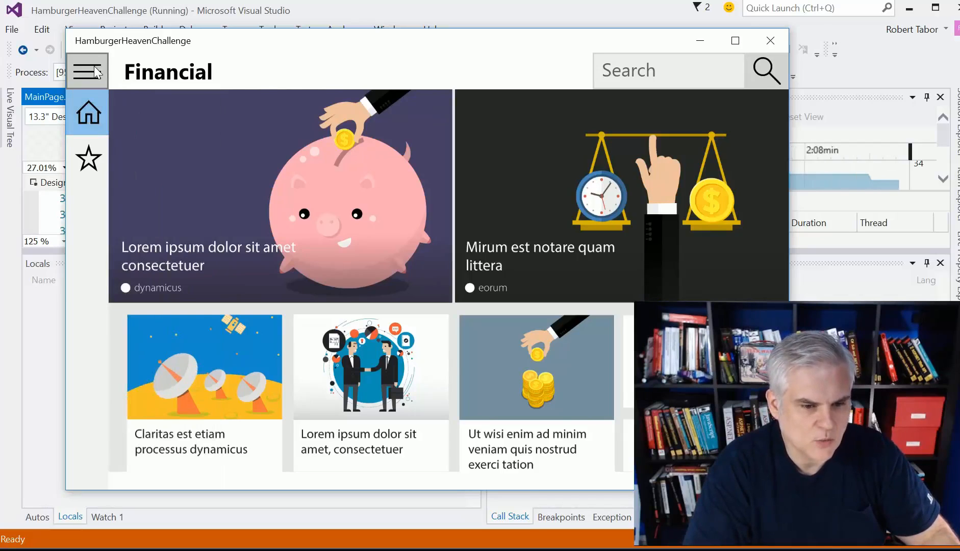
left_click(87, 70)
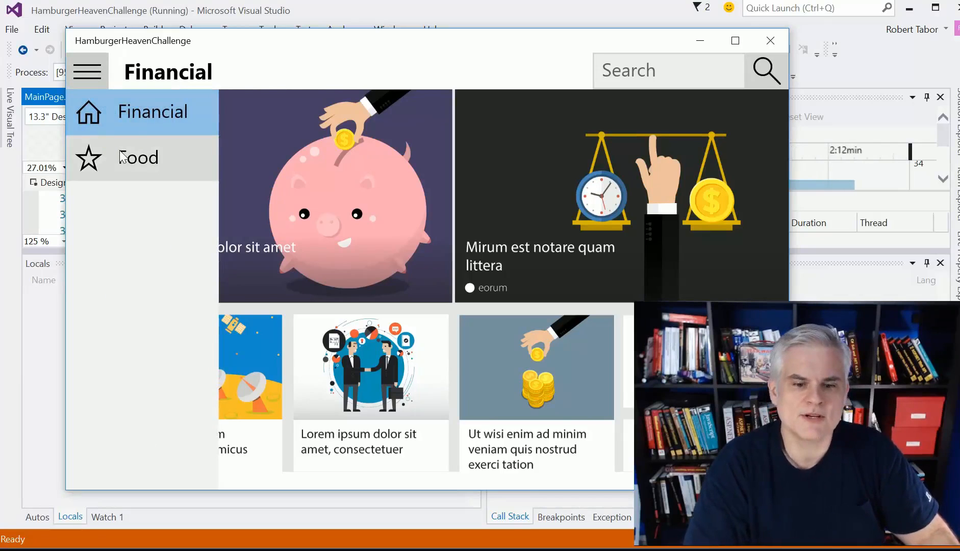
left_click(138, 157)
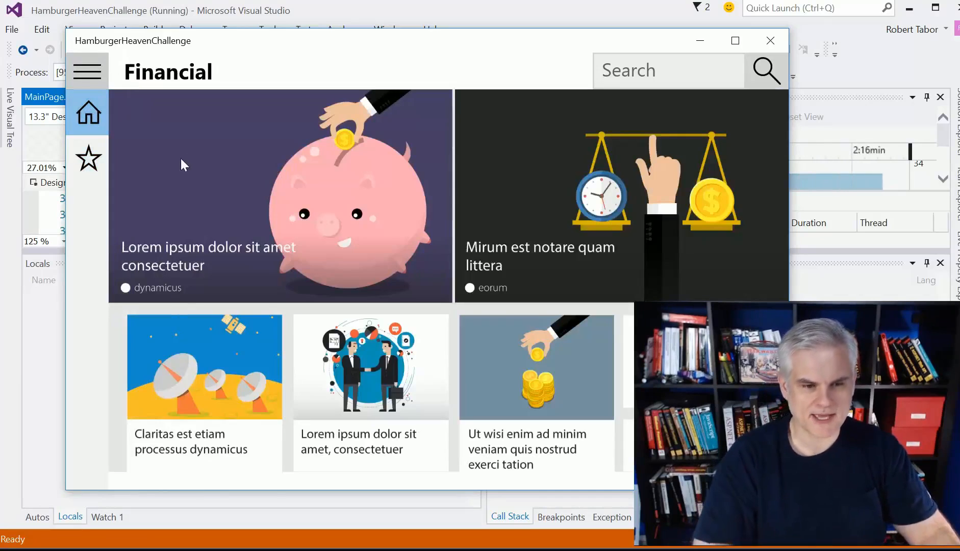
mouse_move(331, 195)
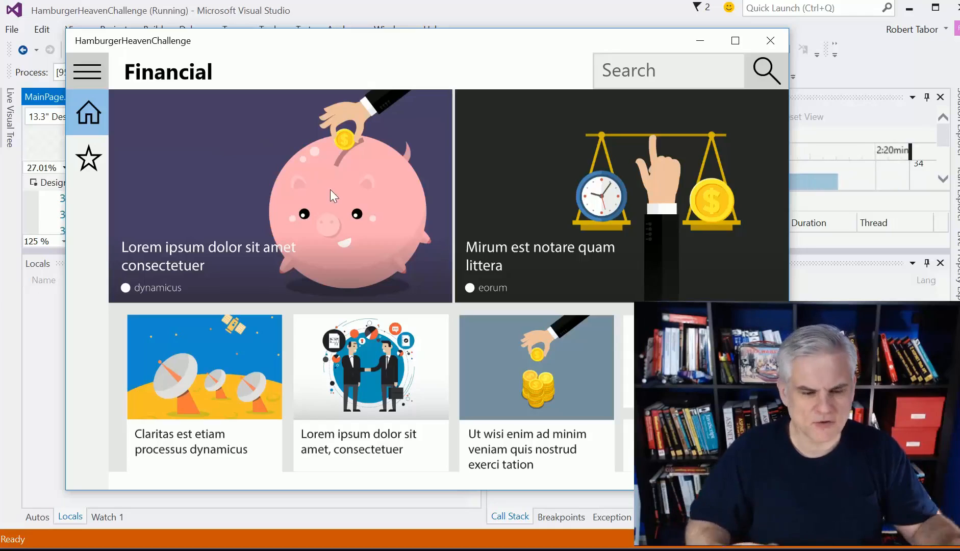
mouse_move(88, 158)
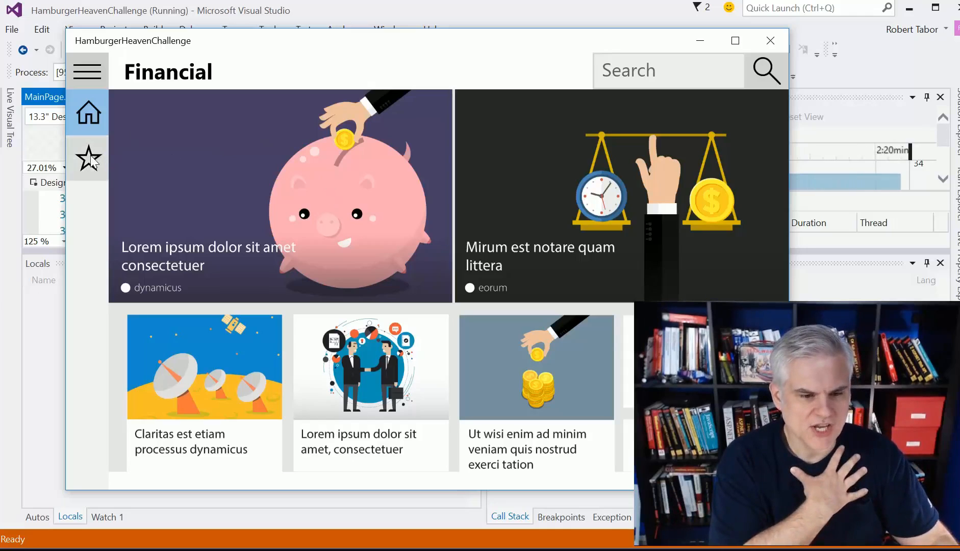
left_click(87, 159)
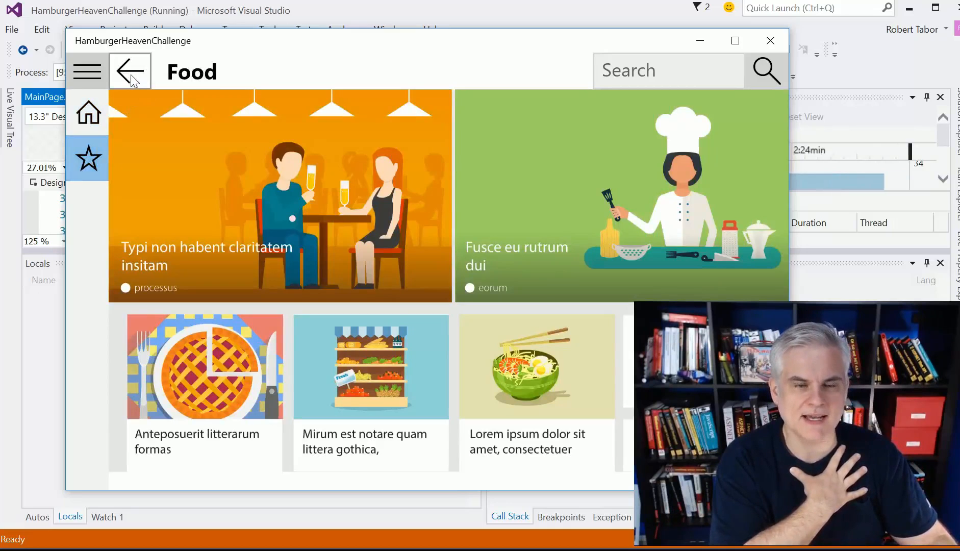
left_click(129, 71)
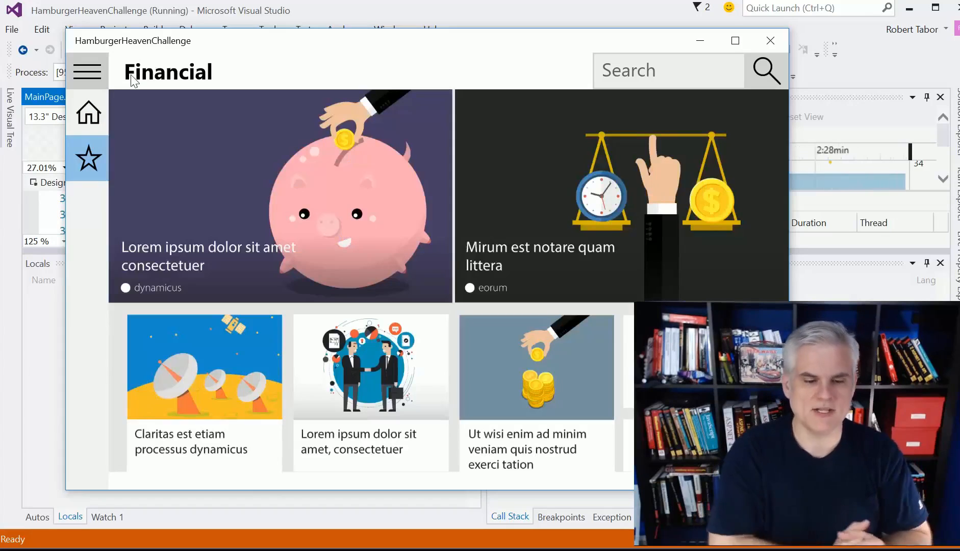
mouse_move(380, 250)
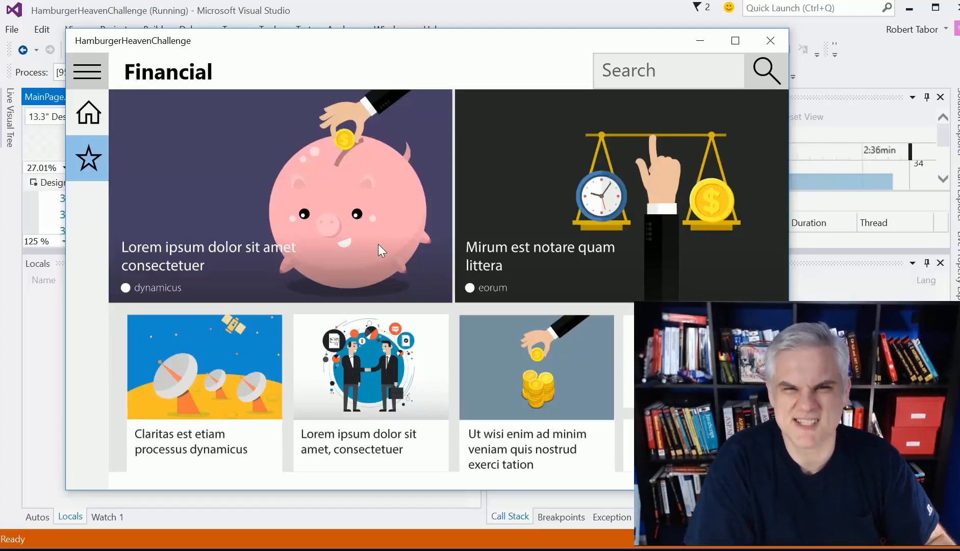
mouse_move(306, 348)
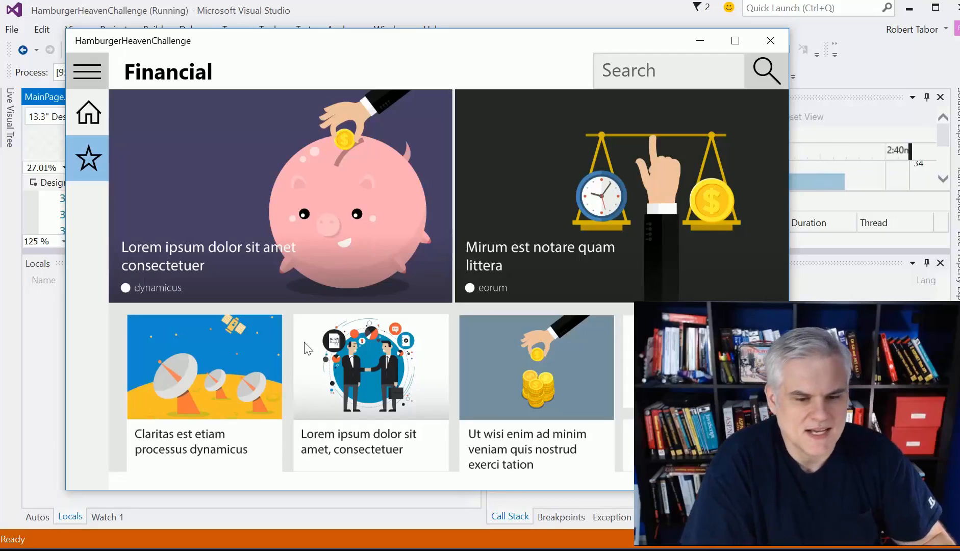
mouse_move(271, 160)
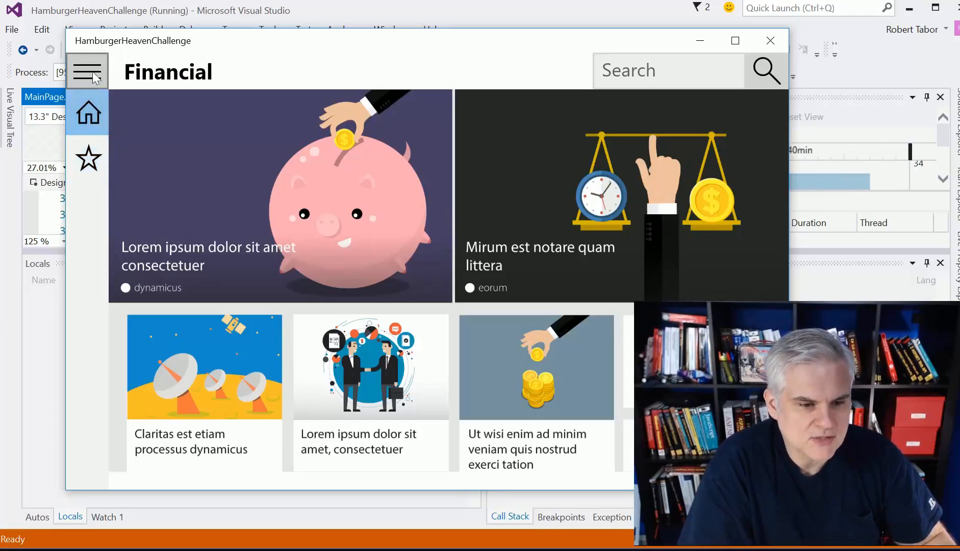
left_click(87, 158)
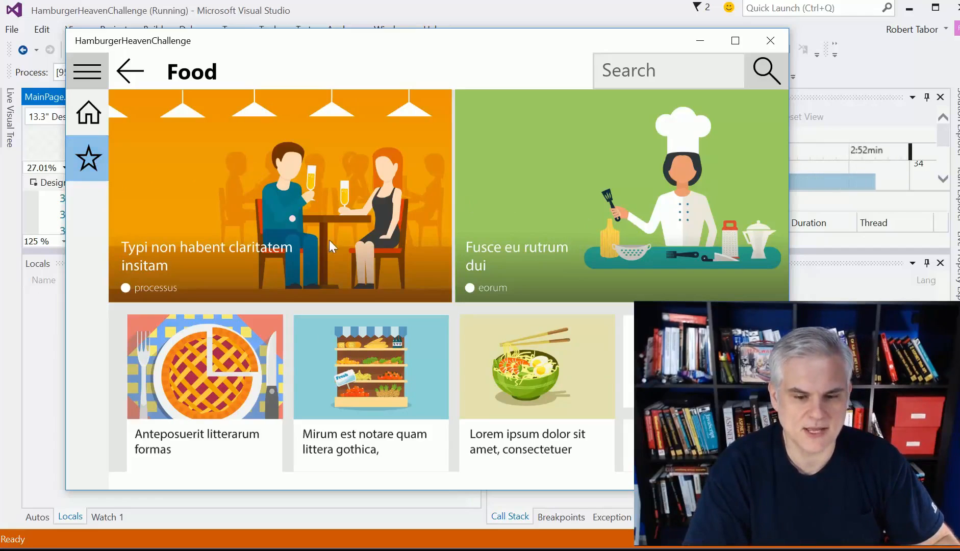
mouse_move(436, 333)
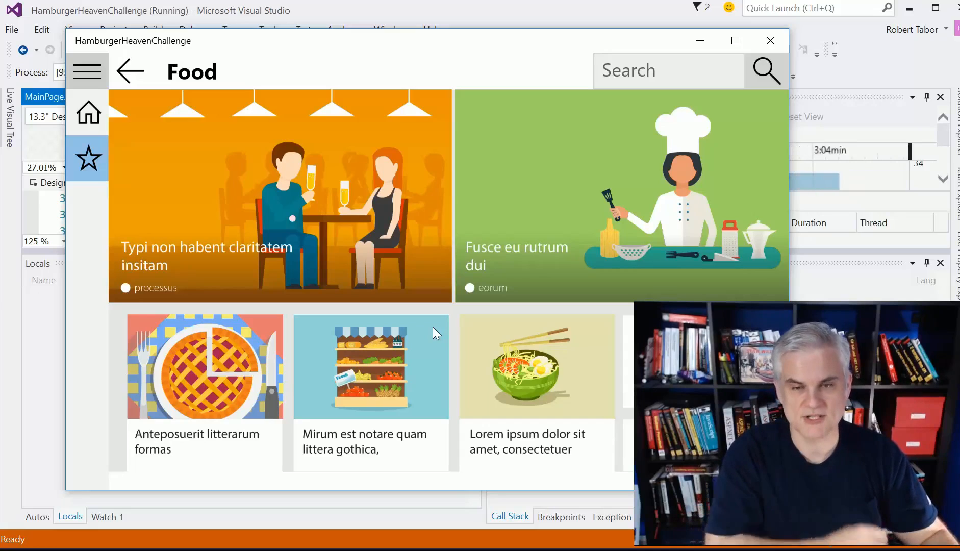
mouse_move(376, 443)
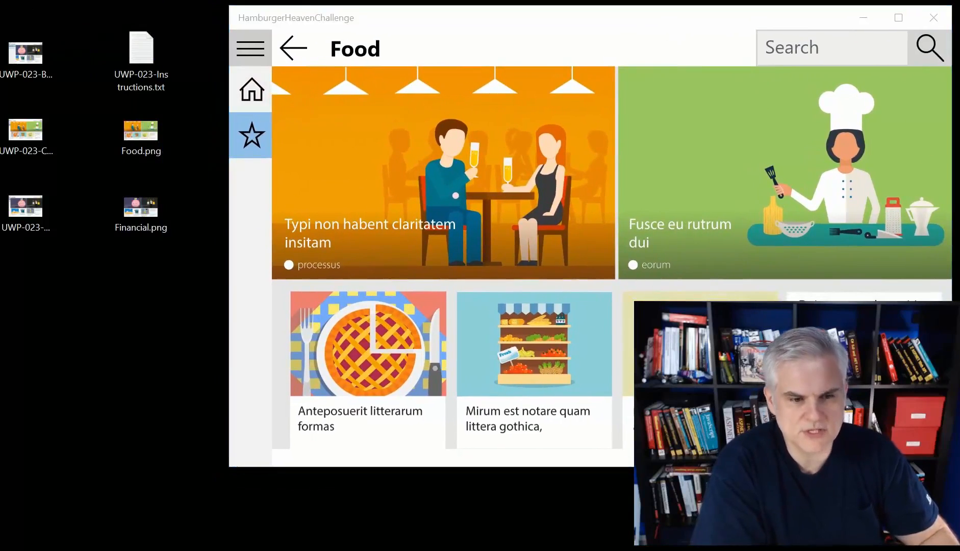
- Select UWP-023-B.png on the desktop and open UWP-023-Instructions.txt in Notepad
left_click(141, 130)
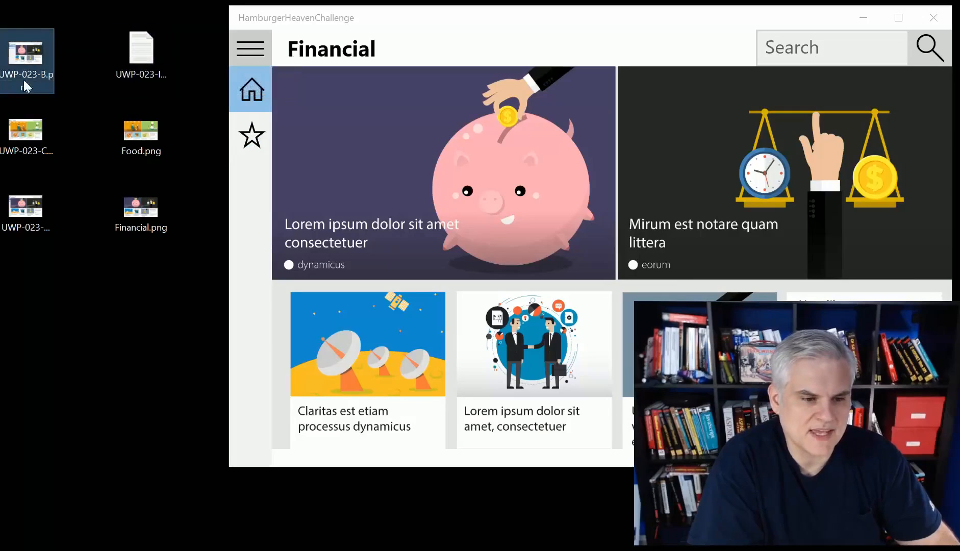
left_click(26, 130)
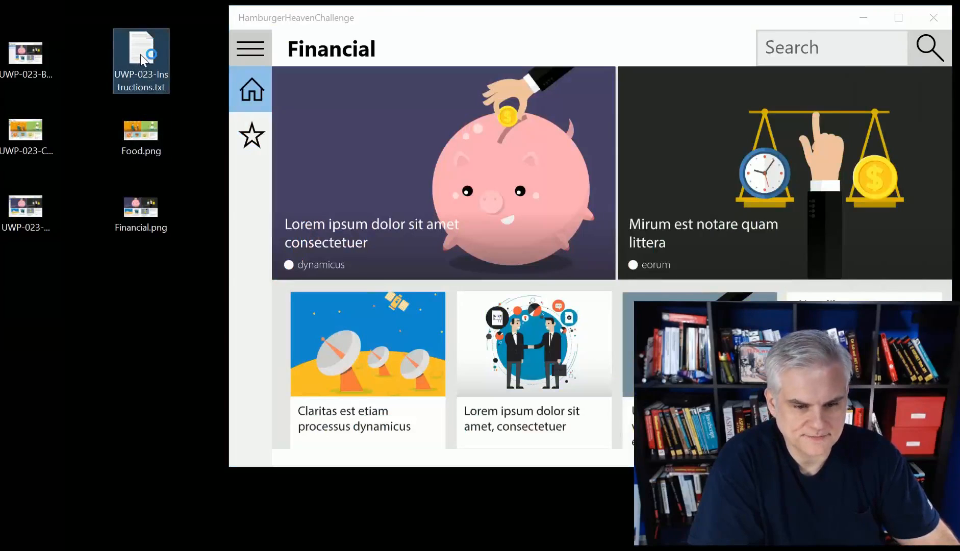
double_click(141, 55)
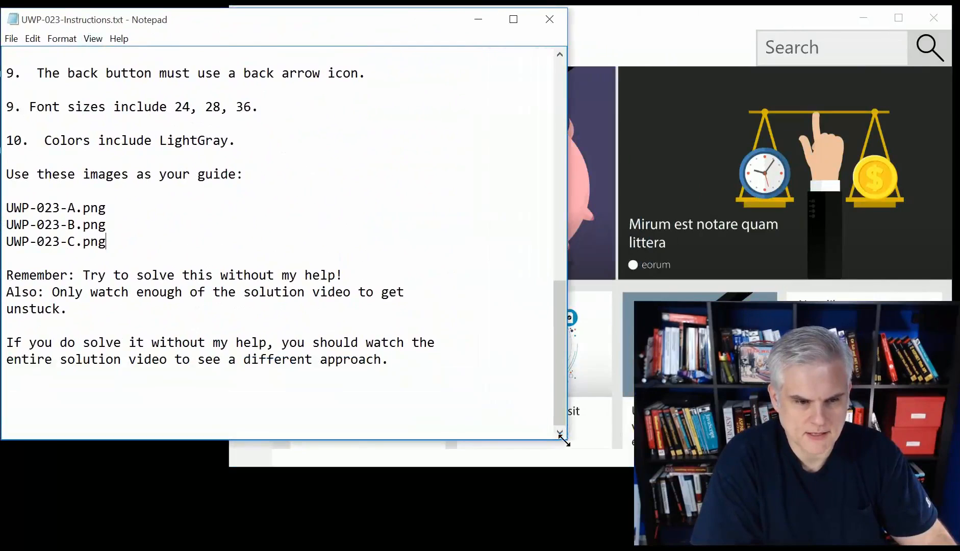
- Scroll the Notepad instructions back to the top and select Food.png on the desktop
scroll("up", 3)
type("10")
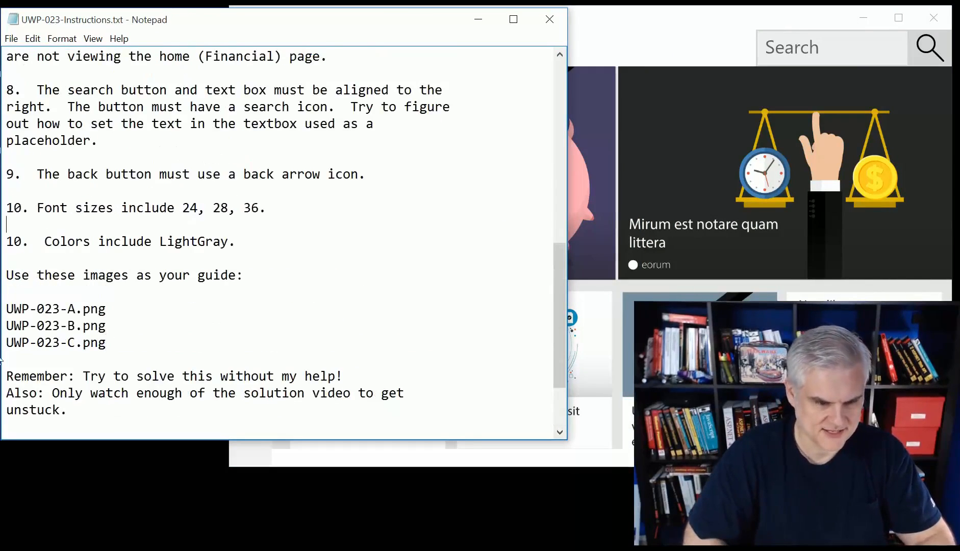
scroll("up", 3)
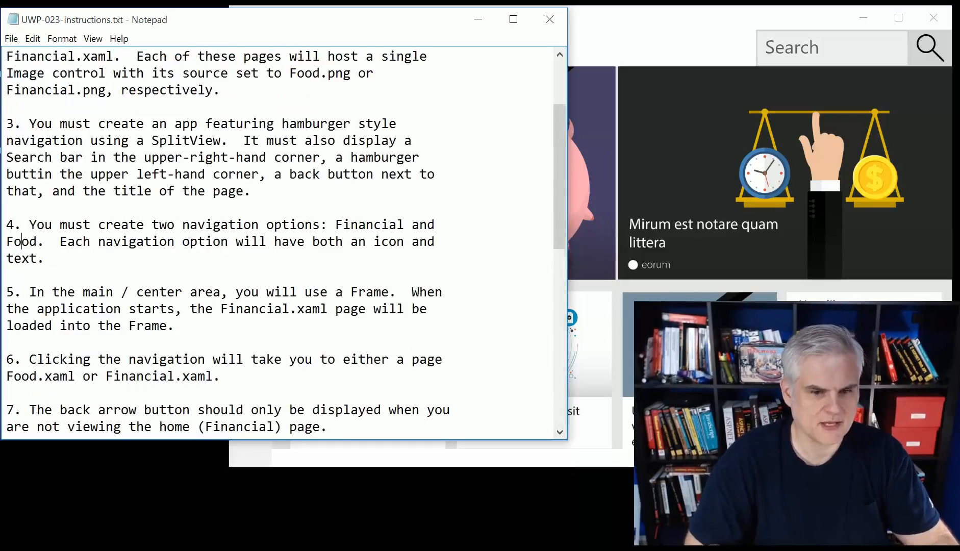
scroll("up", 3)
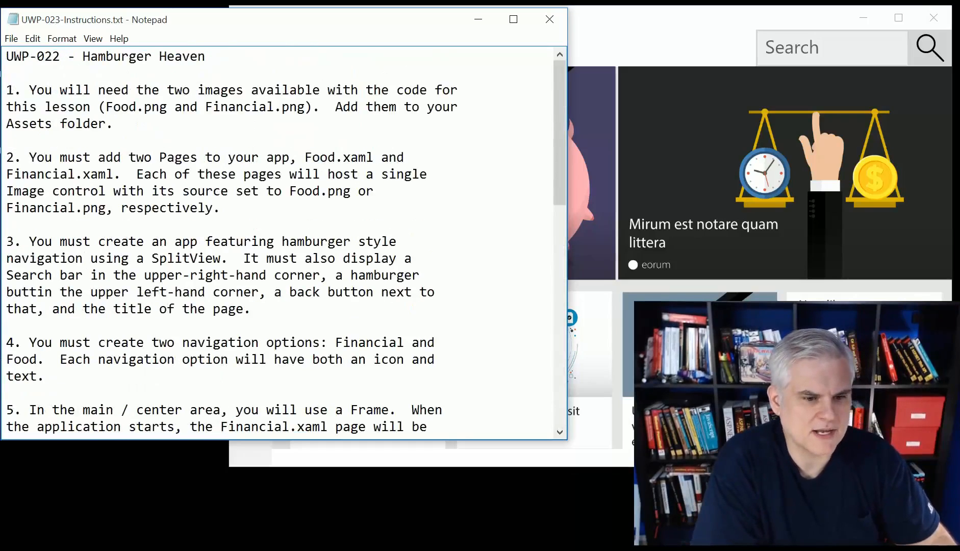
left_click(21, 241)
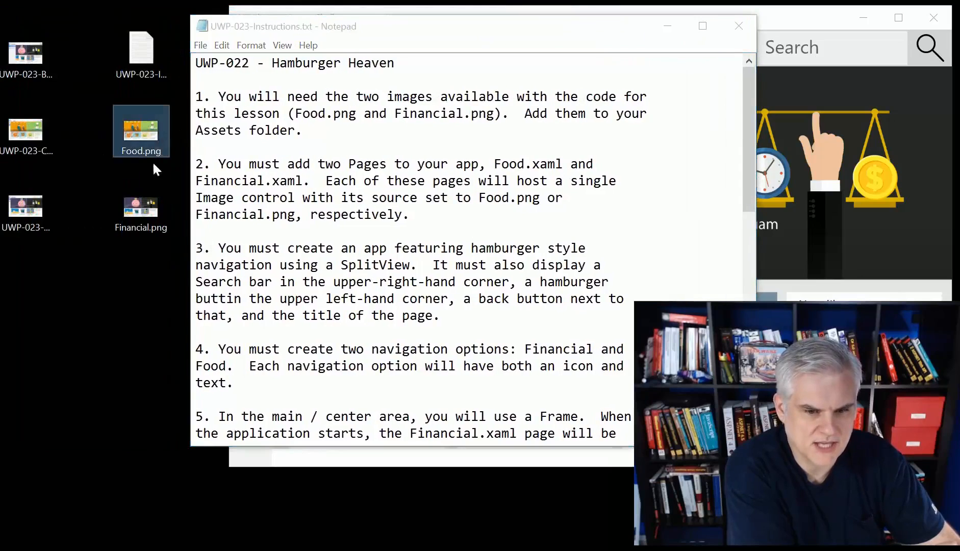
left_click(141, 208)
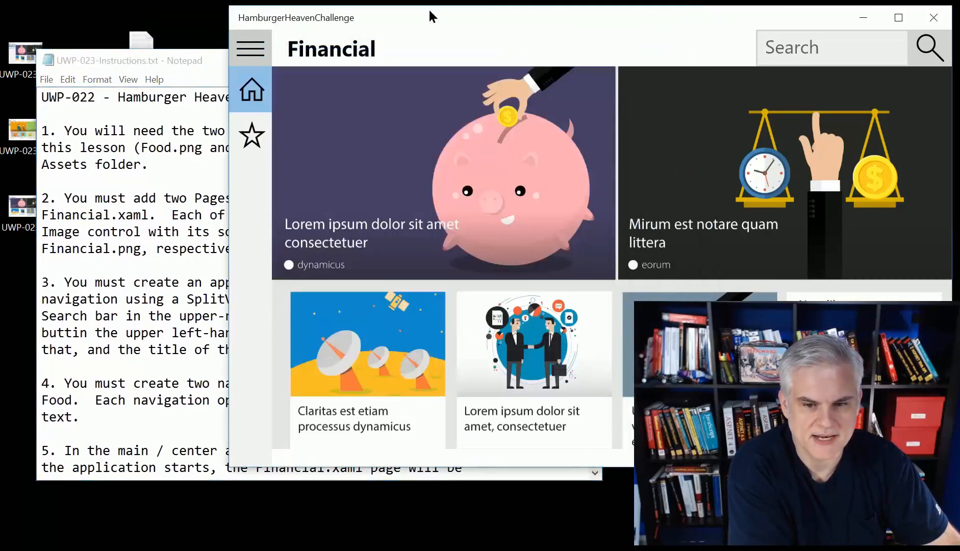
mouse_move(563, 249)
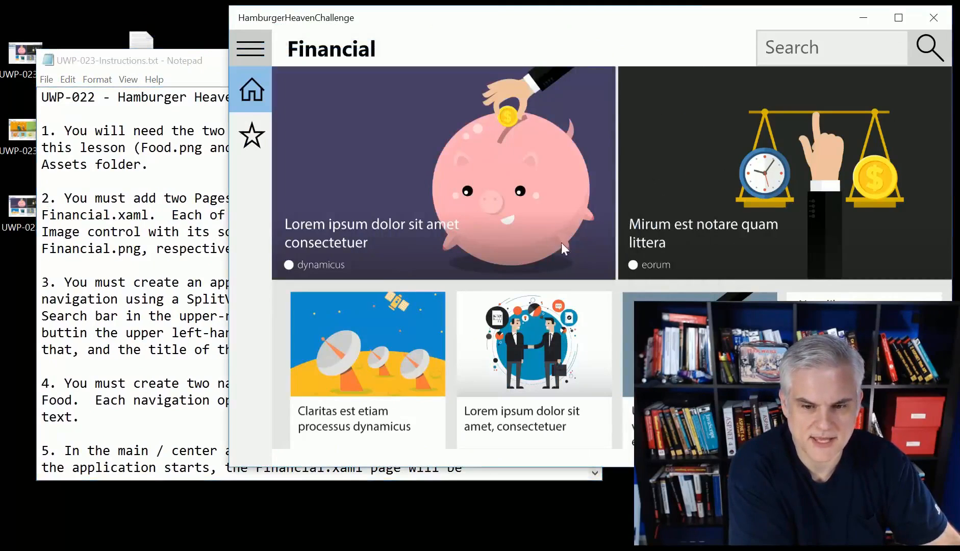
mouse_move(331, 103)
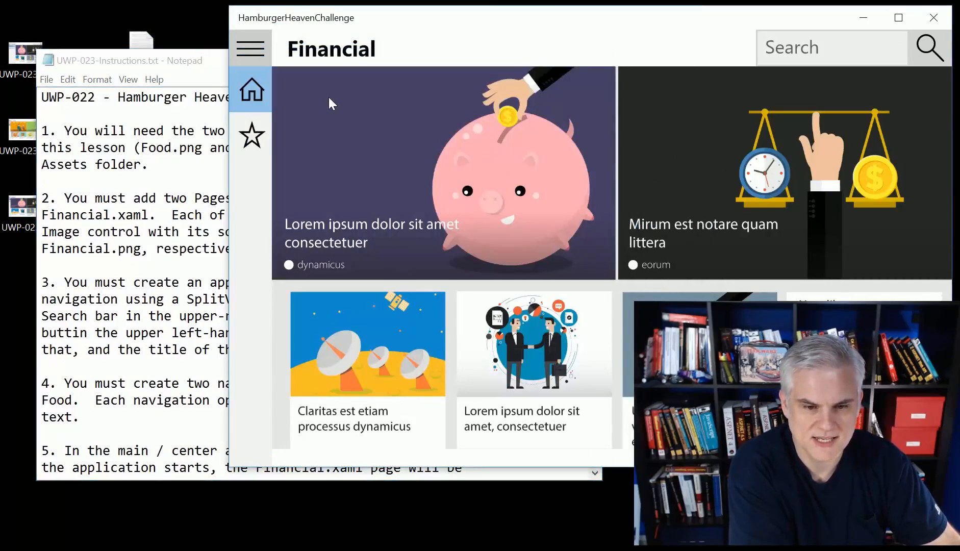
mouse_move(385, 445)
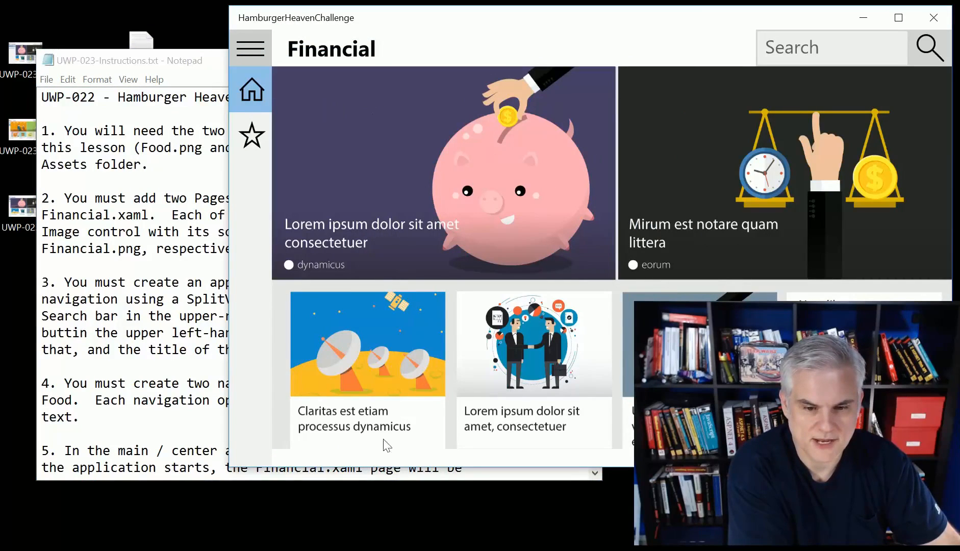
mouse_move(391, 21)
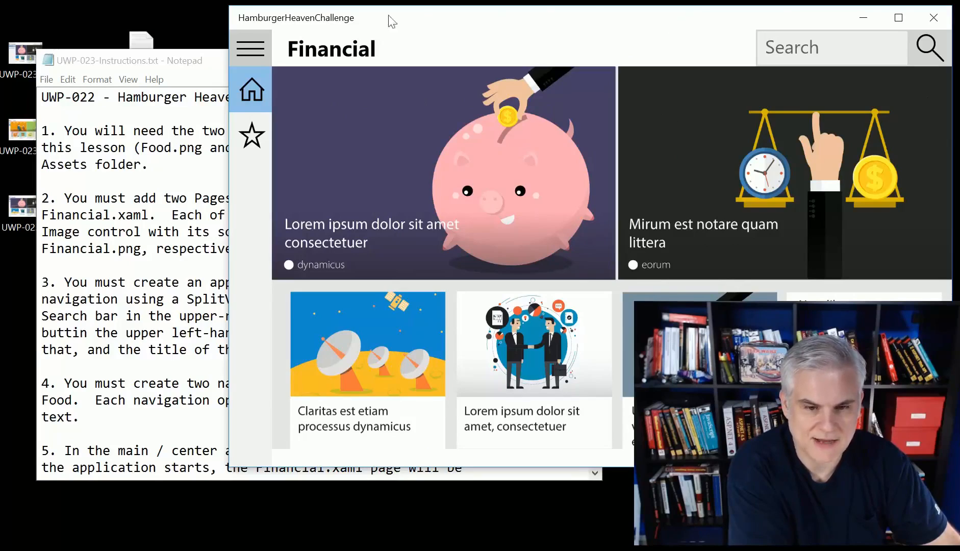
mouse_move(666, 64)
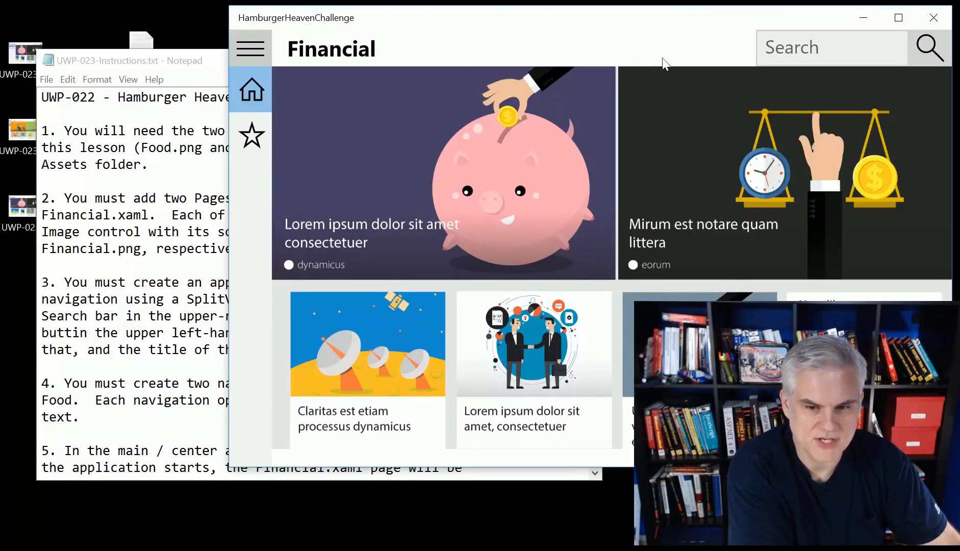
- Enter test text 'jhgjg' in the app's search box, open Food, then return to Financial
left_click(128, 60)
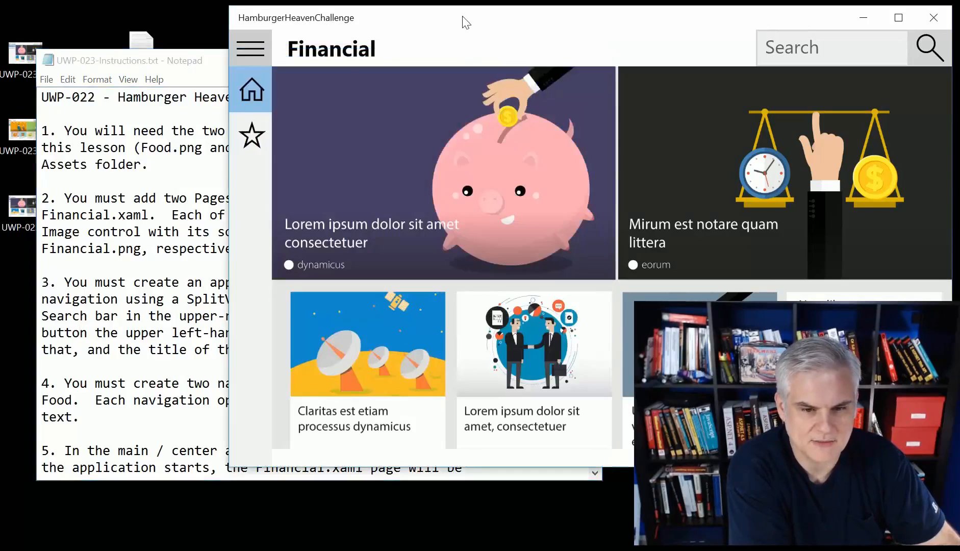
left_click(832, 48)
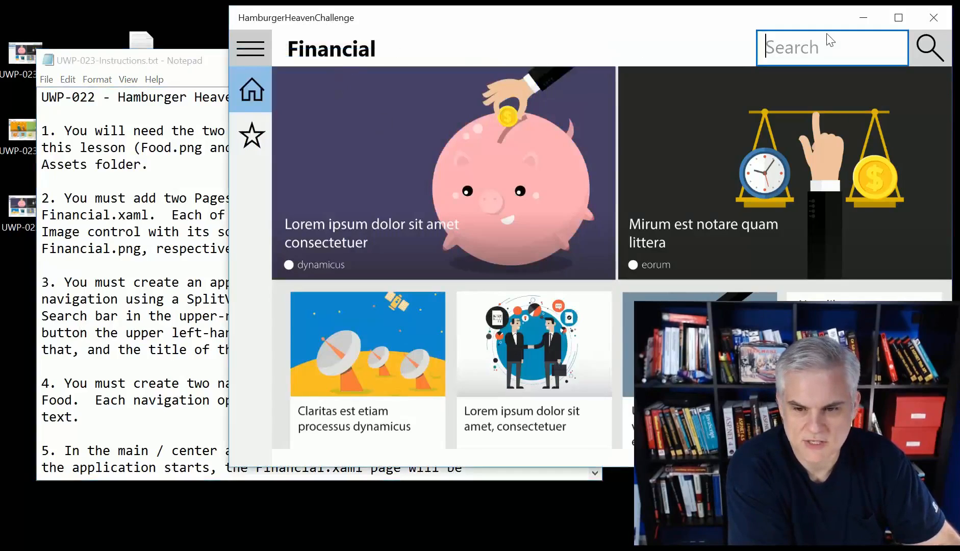
type("jhgjg")
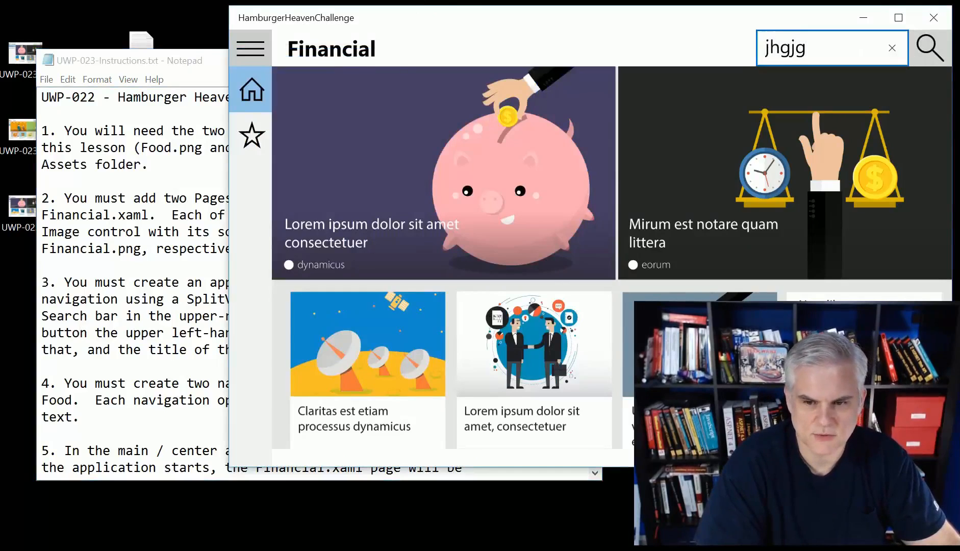
left_click(250, 48)
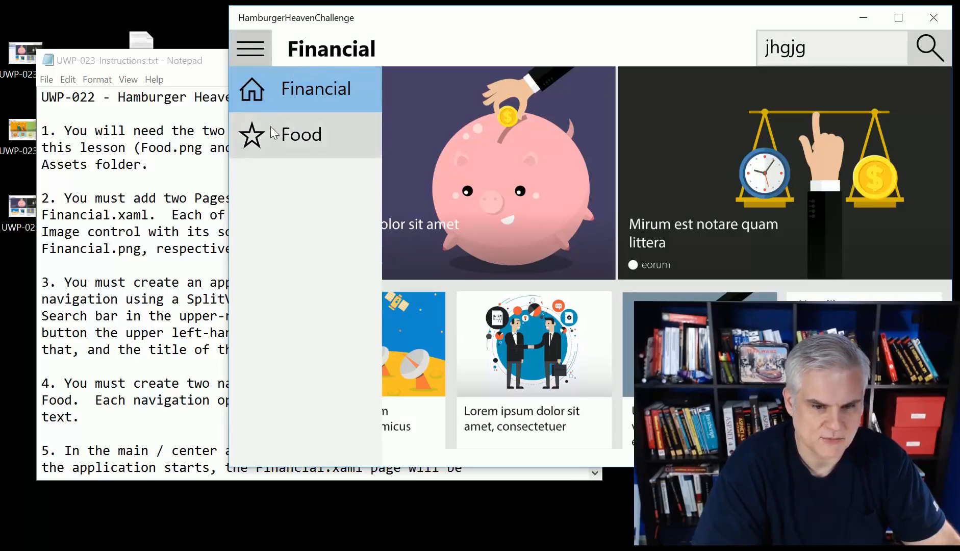
left_click(300, 134)
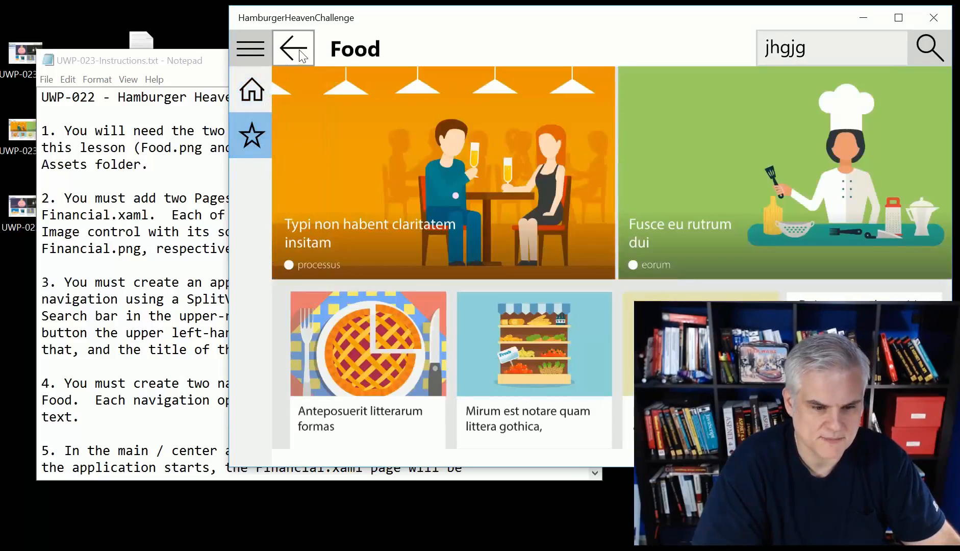
mouse_move(368, 58)
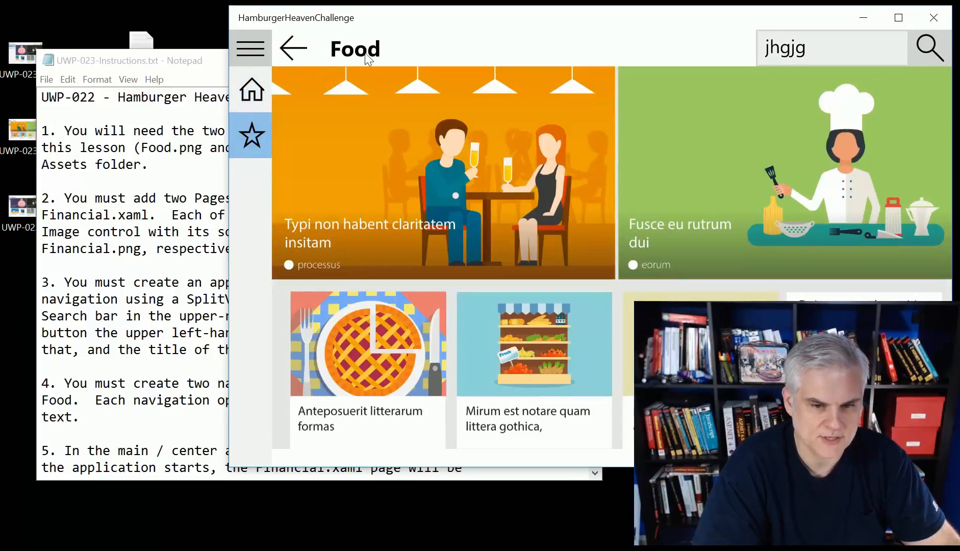
left_click(251, 90)
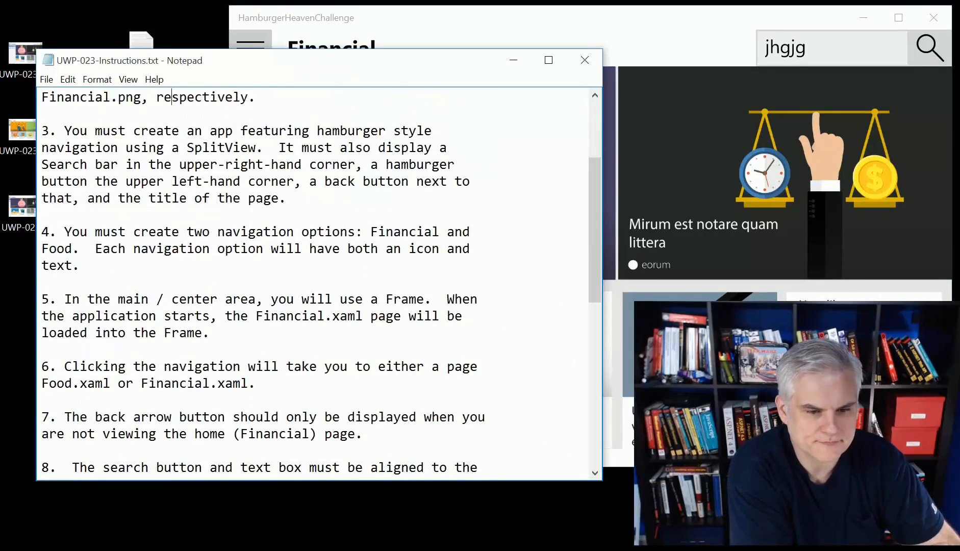
left_click_drag(66, 231, 311, 232)
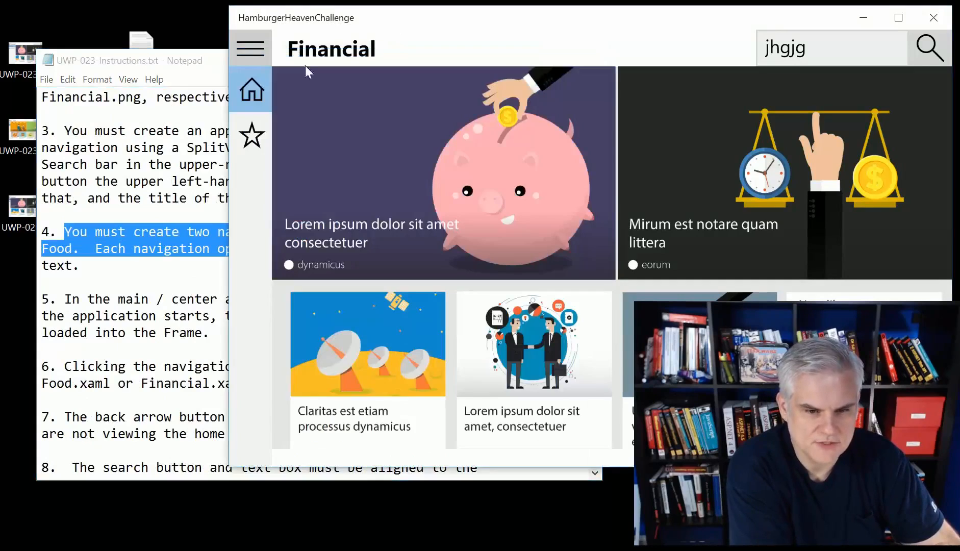
left_click(249, 48)
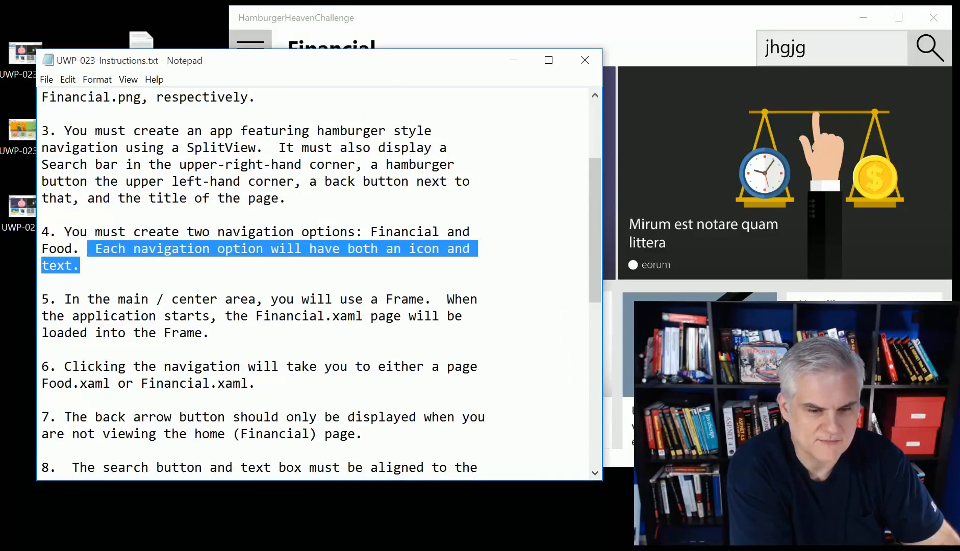
left_click(249, 48)
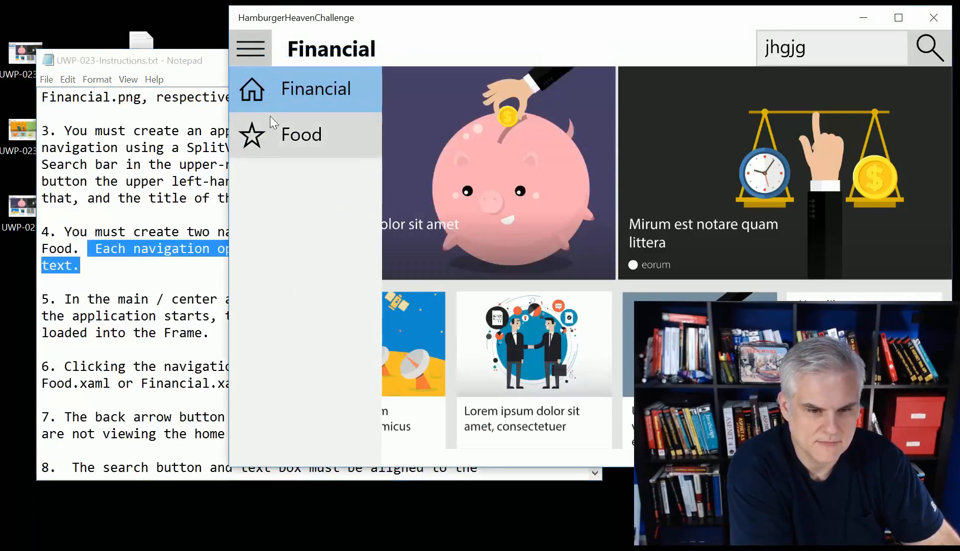
mouse_move(254, 110)
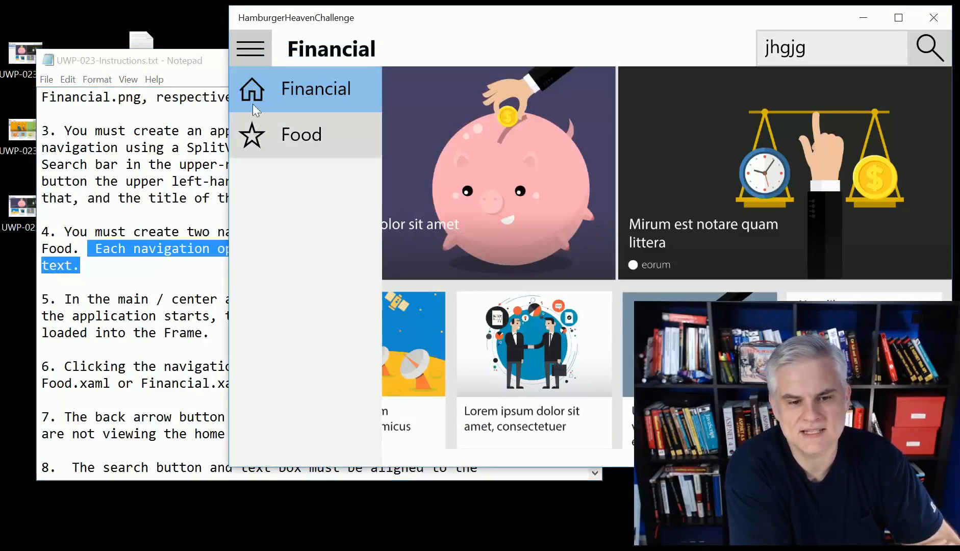
mouse_move(257, 141)
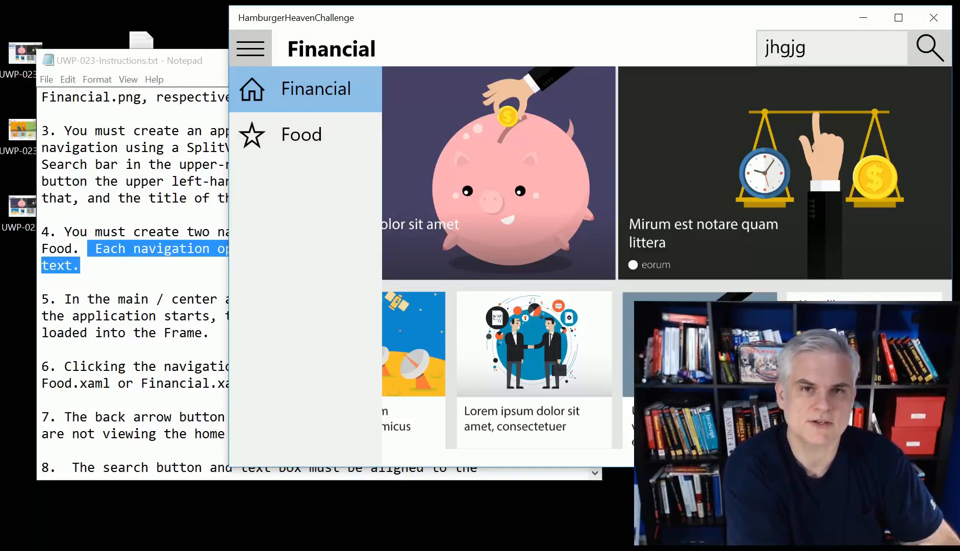
left_click(128, 60)
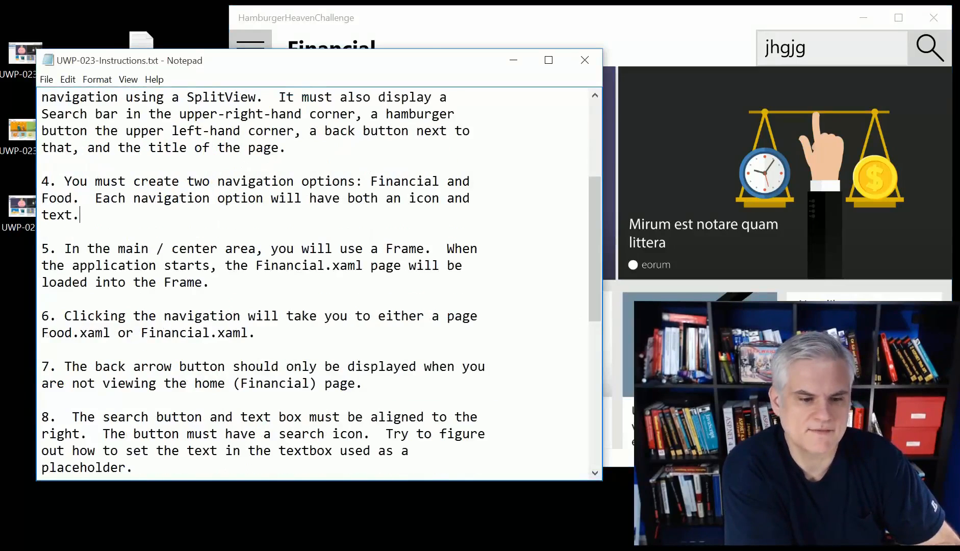
scroll("down", 3)
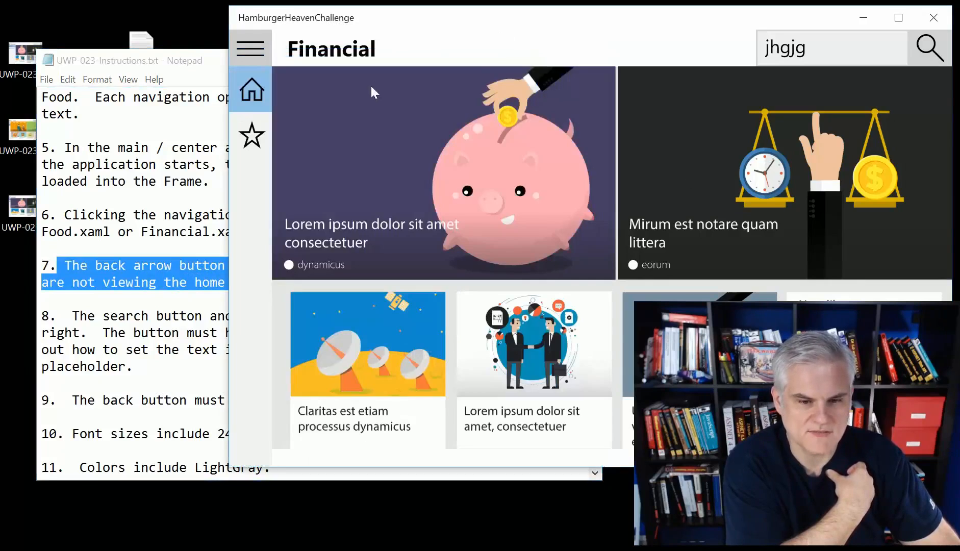
left_click(250, 49)
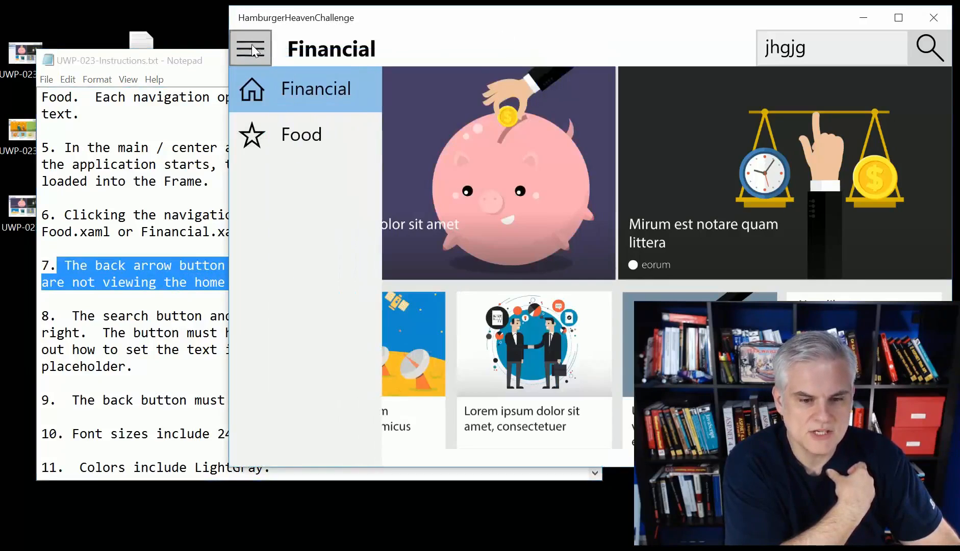
left_click(301, 134)
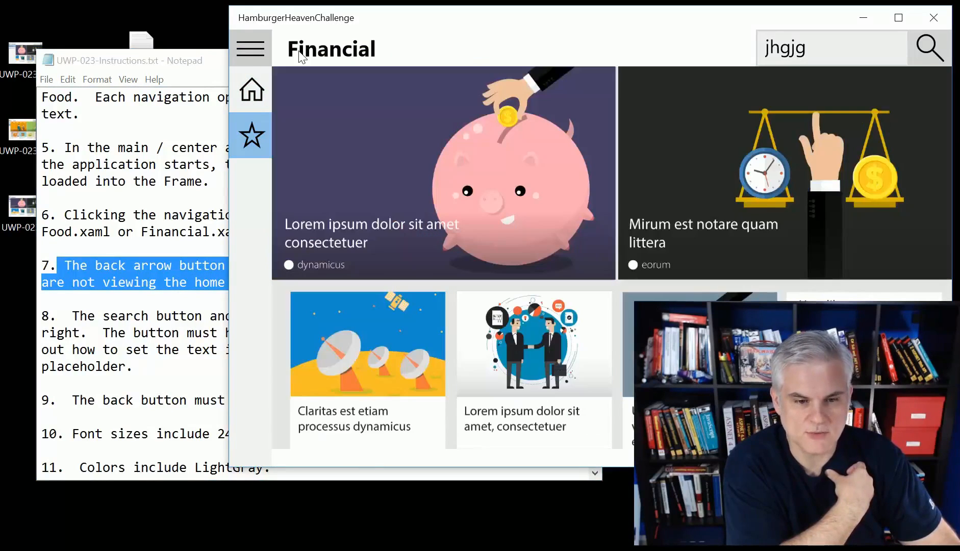
mouse_move(290, 208)
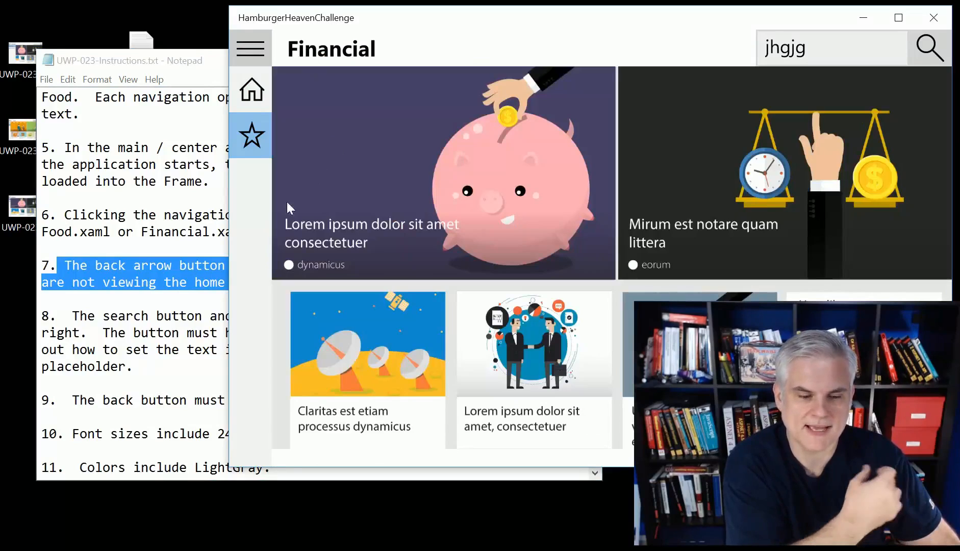
left_click(122, 60)
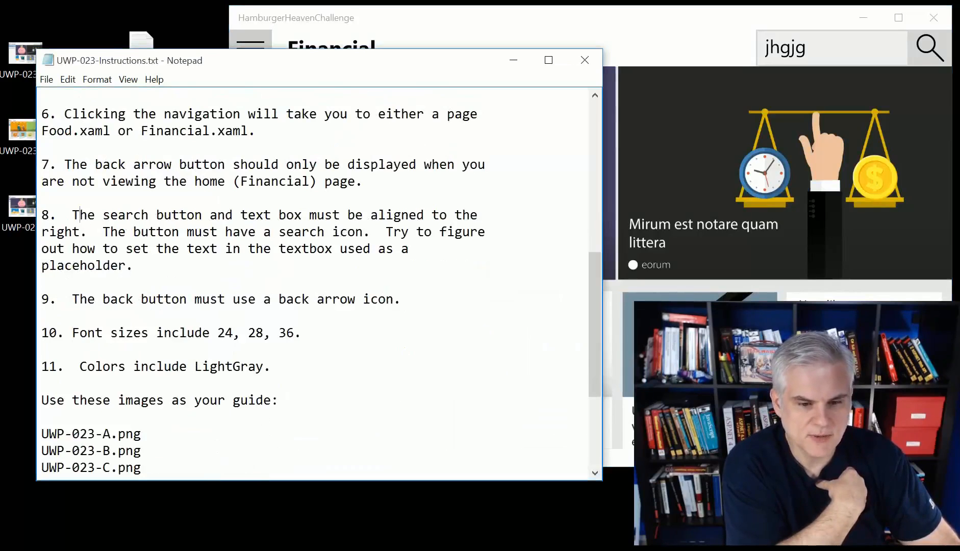
- Highlight the search alignment requirement, type and clear 'jhgjhg' in search, then open Food
left_click_drag(72, 214, 300, 232)
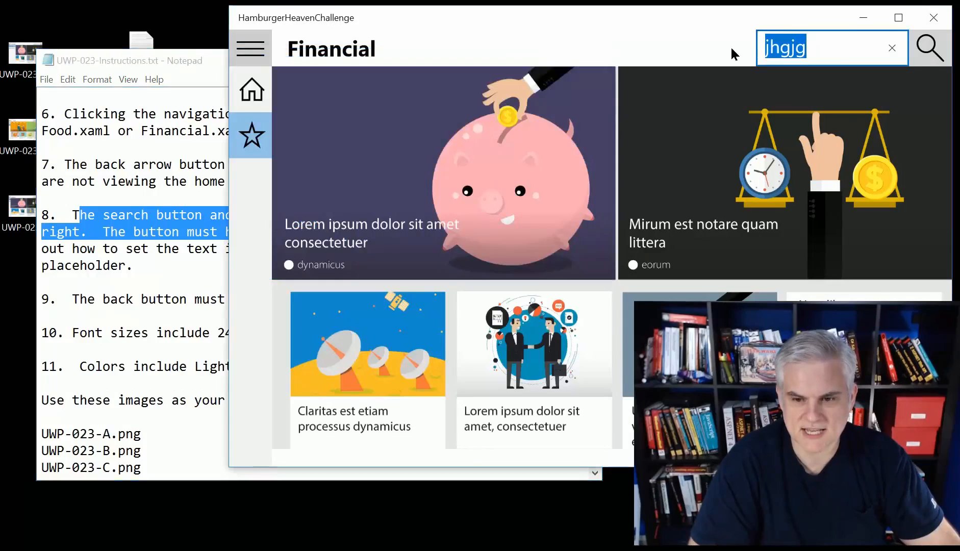
left_click(891, 48)
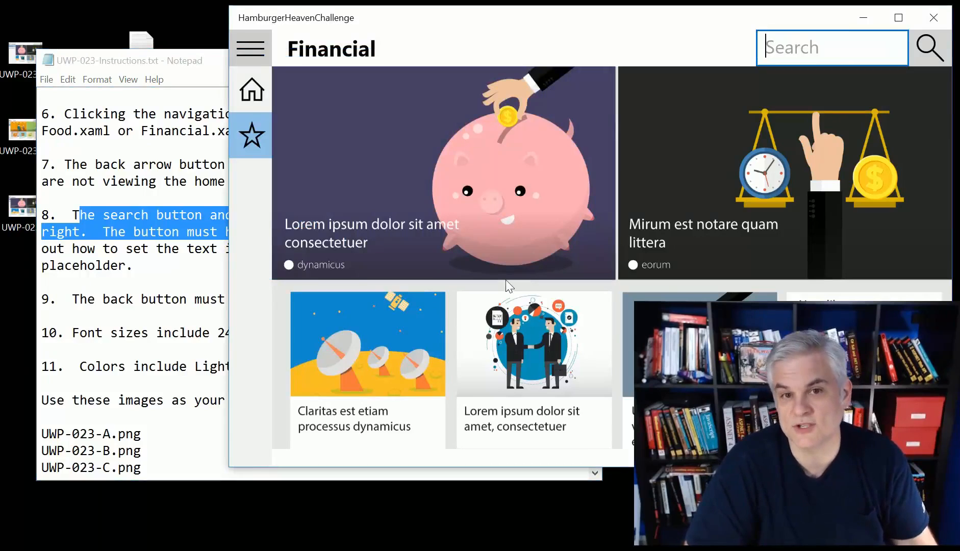
type("jhgjhg")
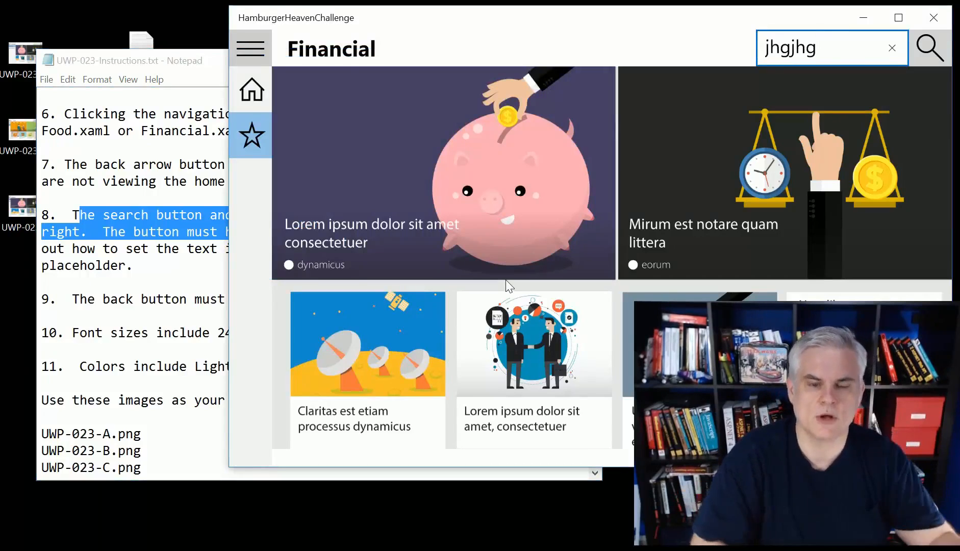
left_click(893, 48)
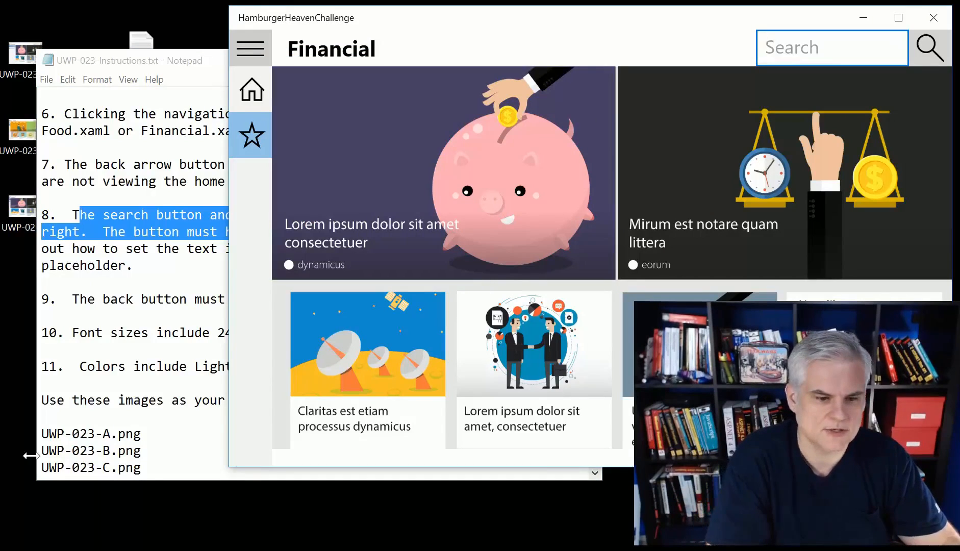
left_click(122, 60)
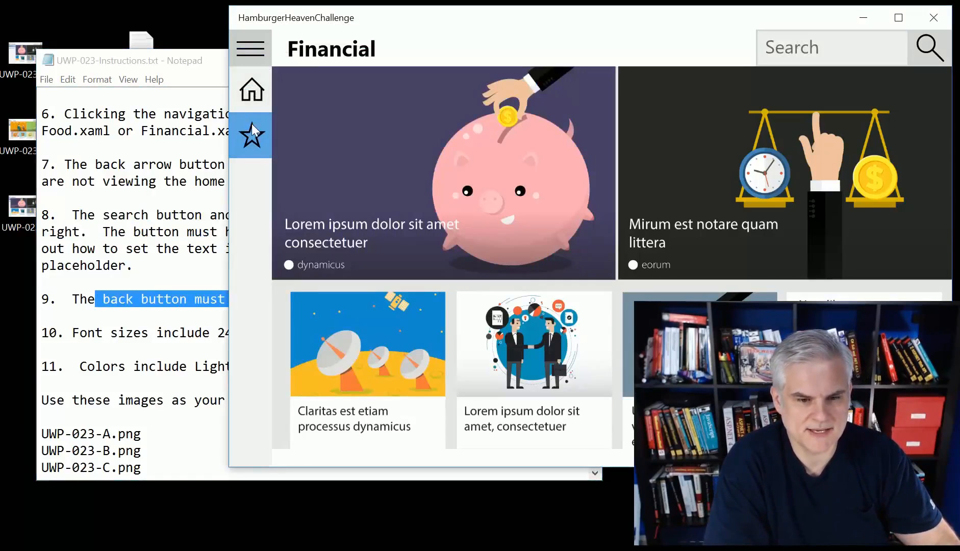
left_click(251, 135)
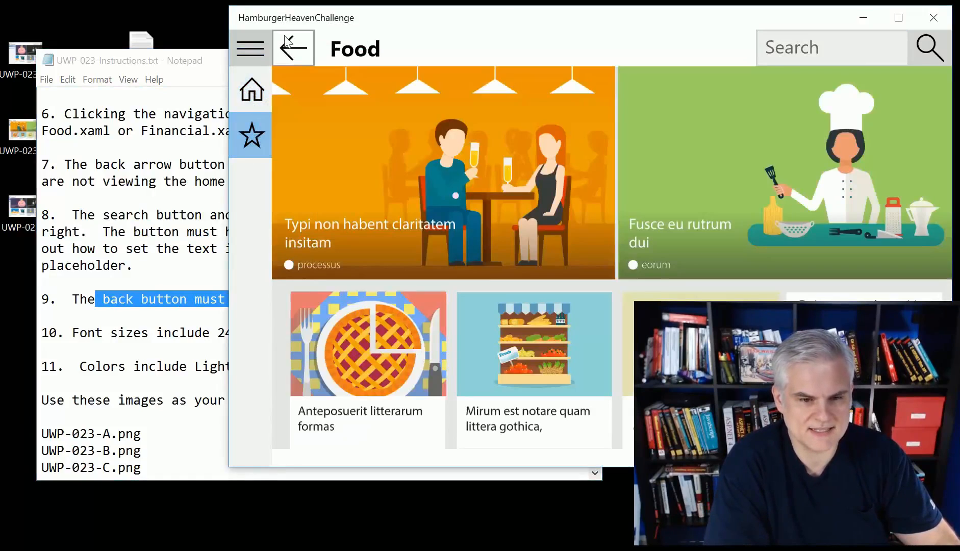
- Highlight then deselect the font sizes line, expand the app pane, and scroll the instructions down
left_click(131, 60)
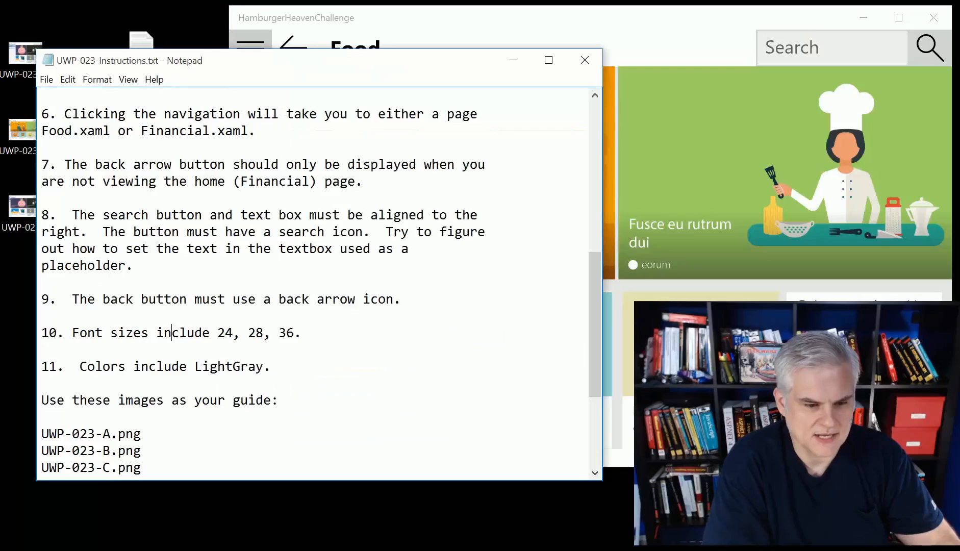
triple_click(183, 332)
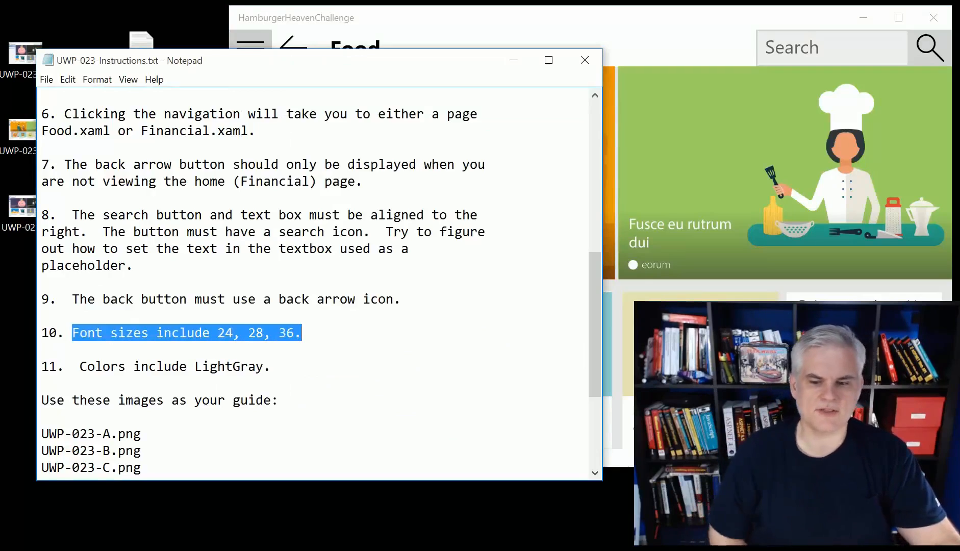
left_click(117, 366)
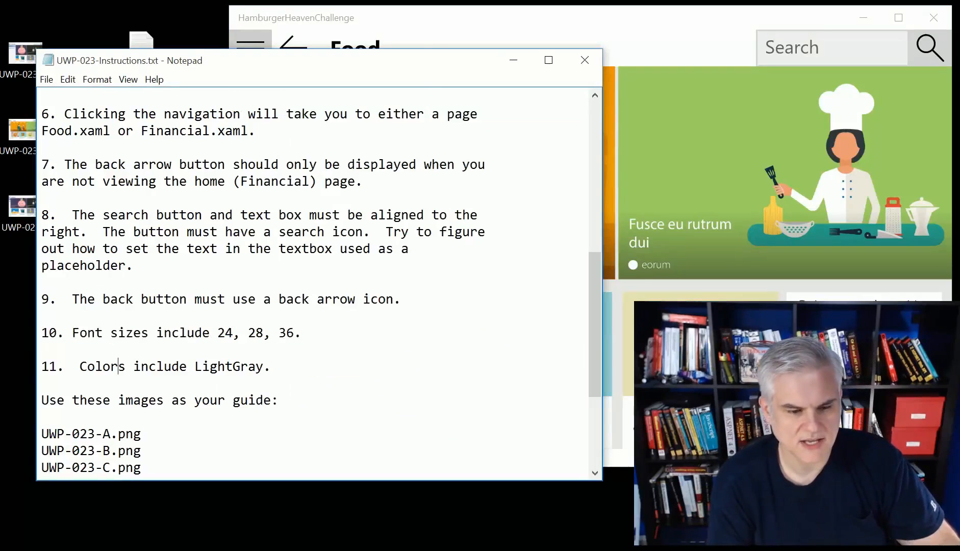
left_click(249, 48)
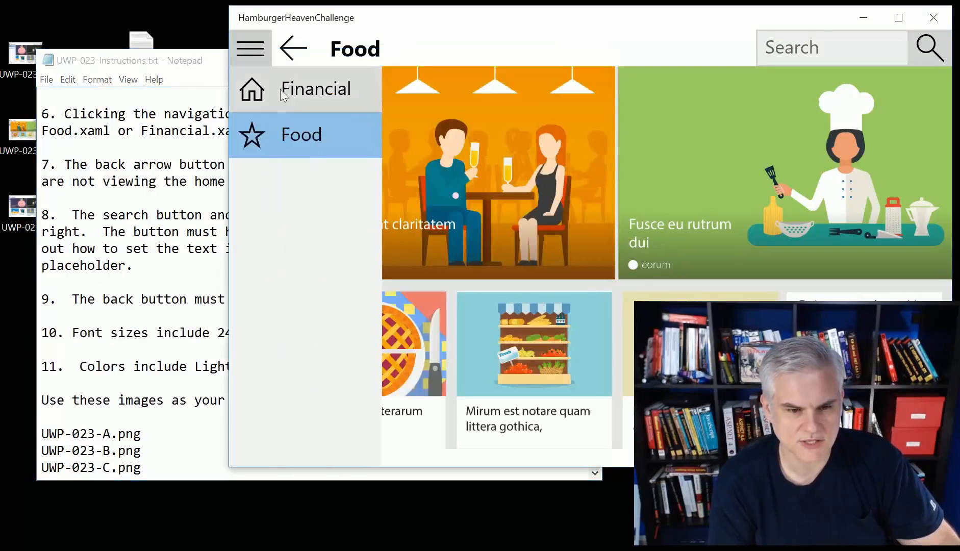
mouse_move(910, 63)
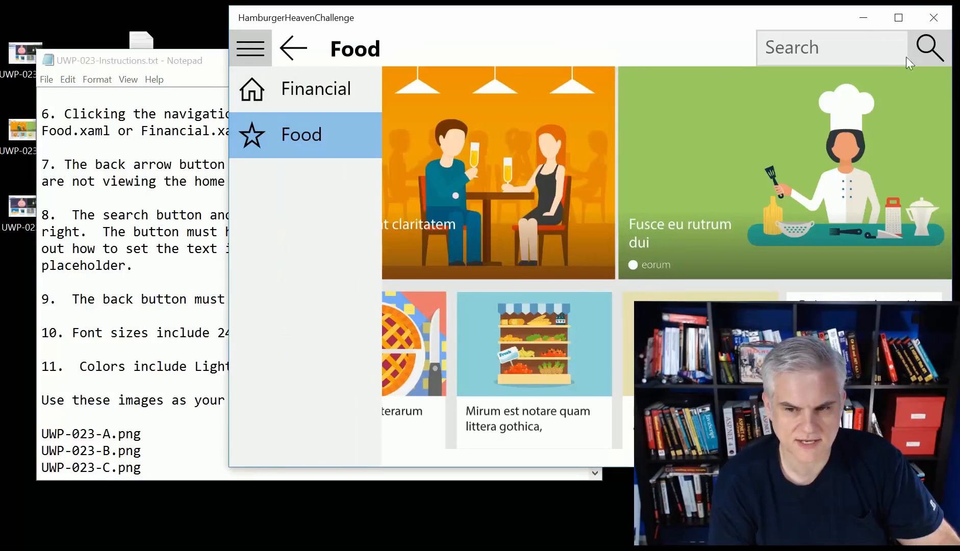
left_click(122, 60)
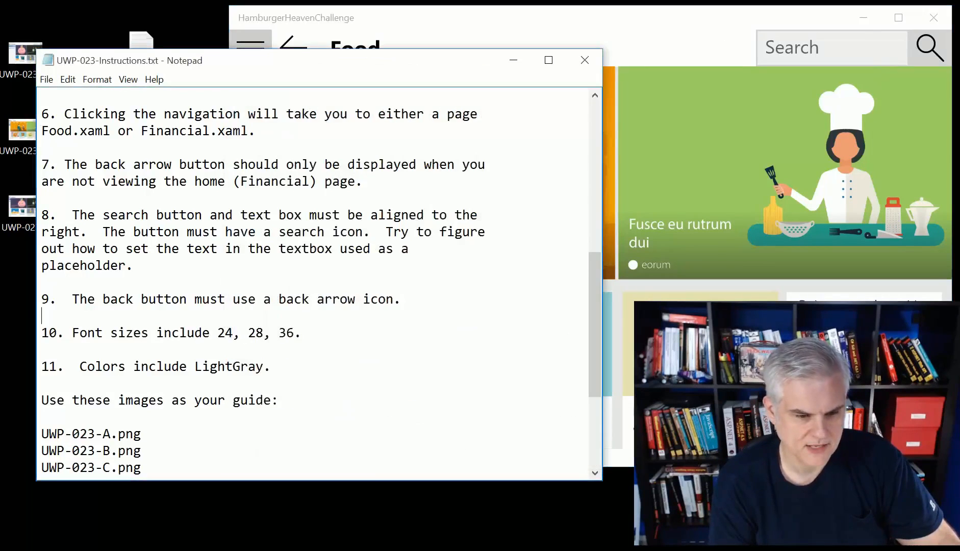
scroll("down", 3)
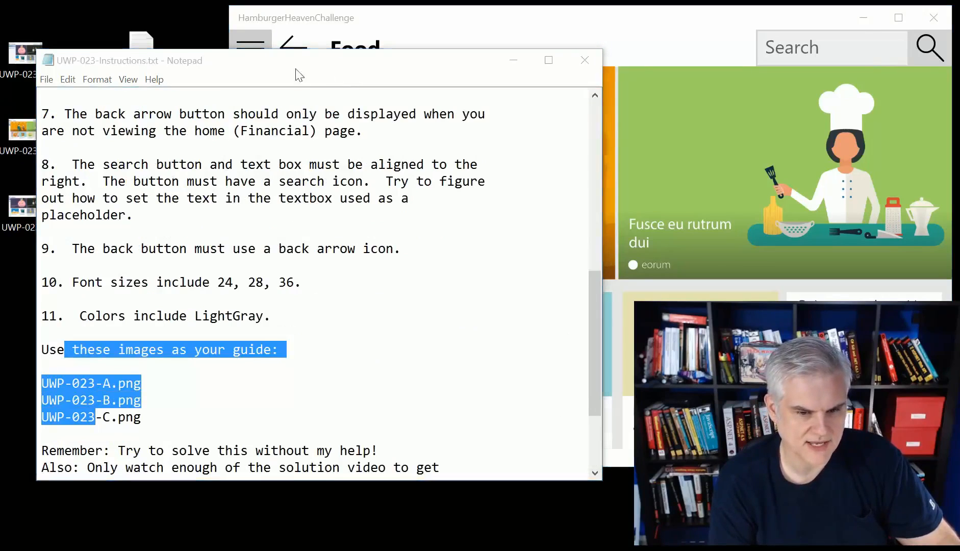
- Nudge Notepad right, scroll to the closing reminder, and clear the text highlight
left_click_drag(297, 67, 314, 71)
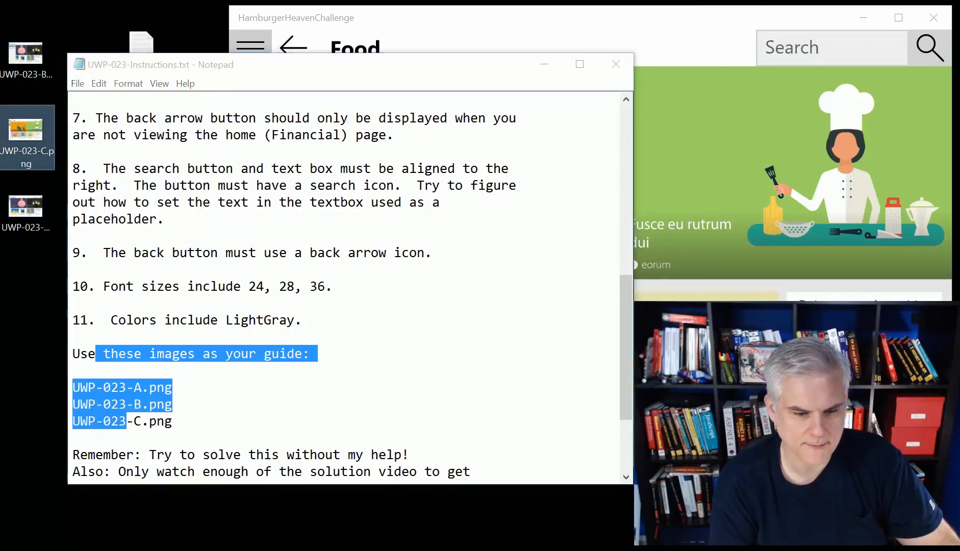
scroll("down", 3)
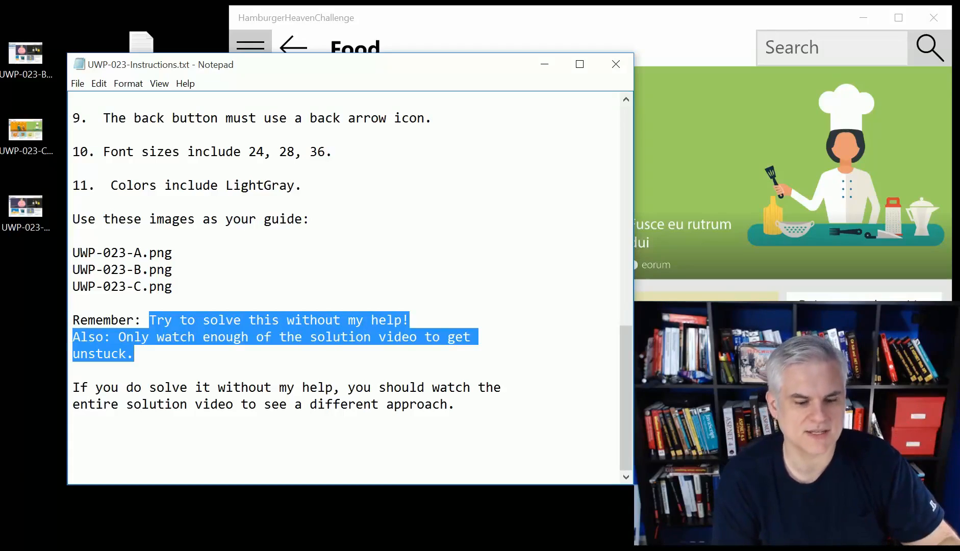
left_click(186, 387)
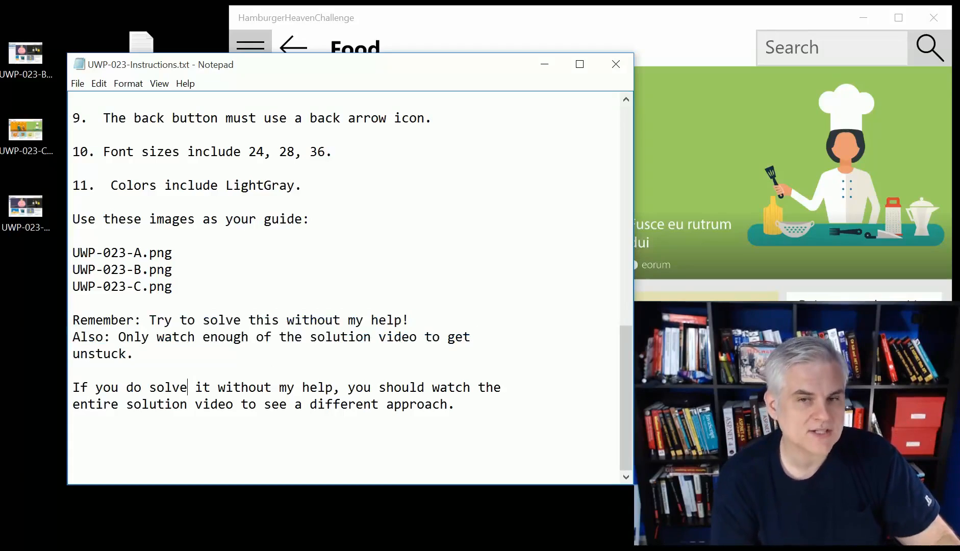